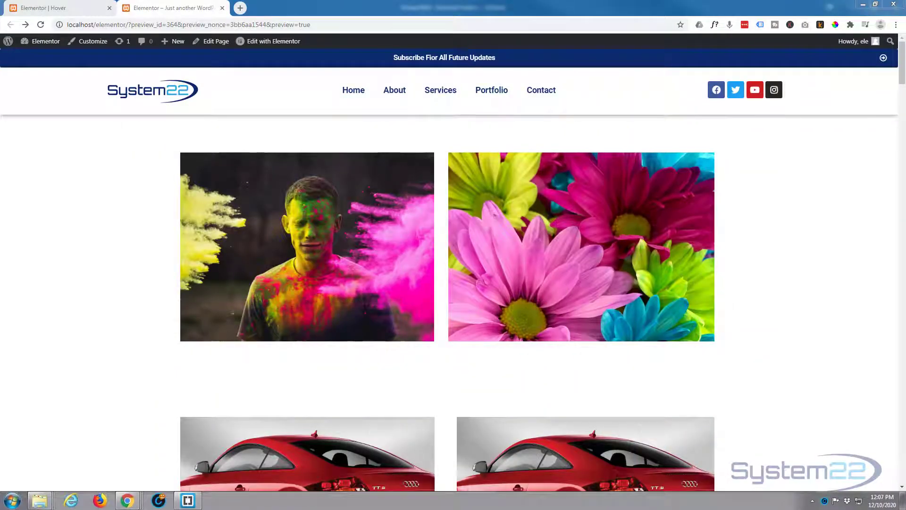
pyautogui.moveTo(613, 271)
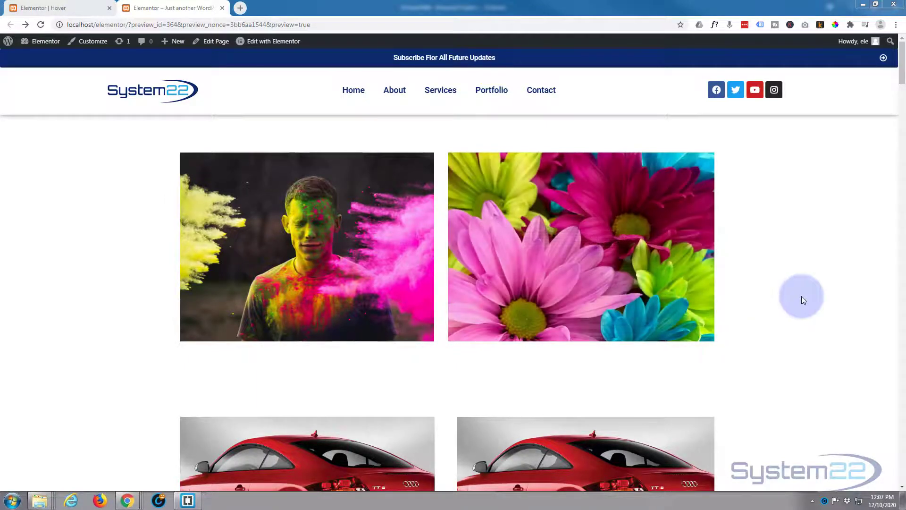
# Scroll down the editor canvas to the Interesting text widget beside the misty landscape
pyautogui.scroll(-3)
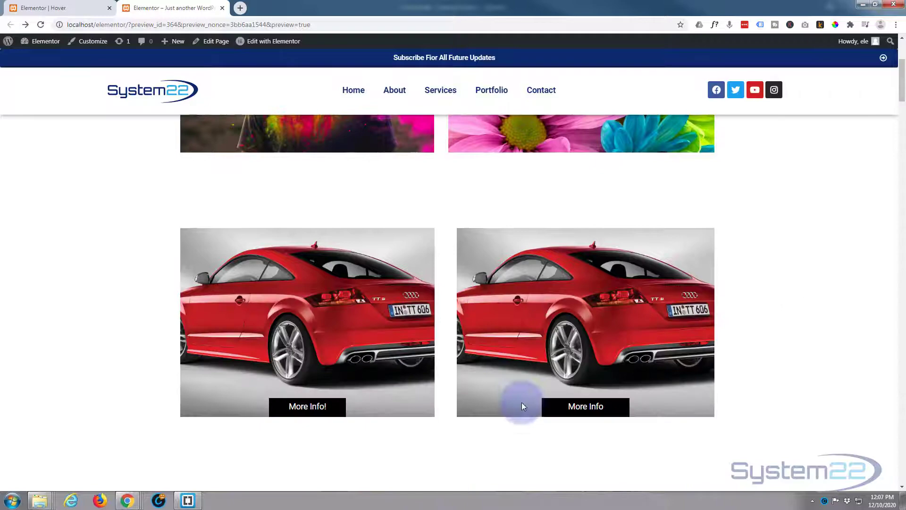
pyautogui.scroll(-3)
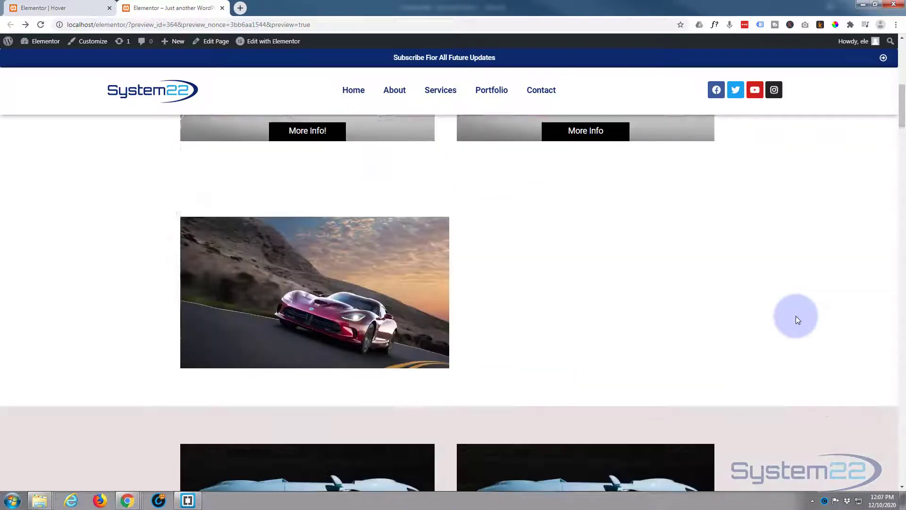
pyautogui.scroll(-3)
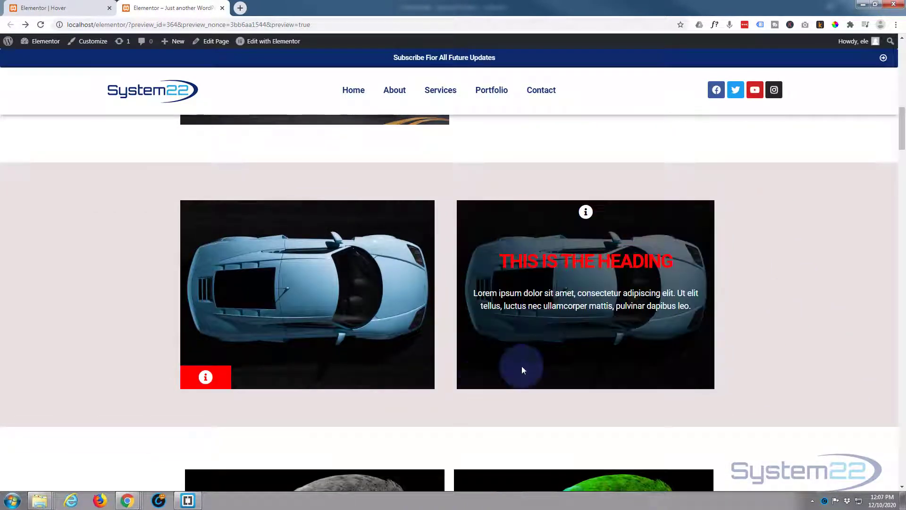
pyautogui.scroll(-3)
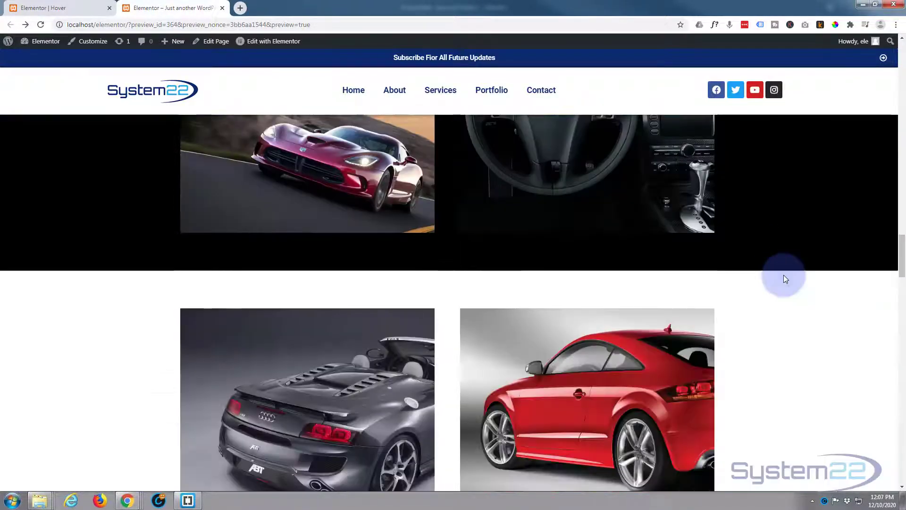
pyautogui.scroll(-3)
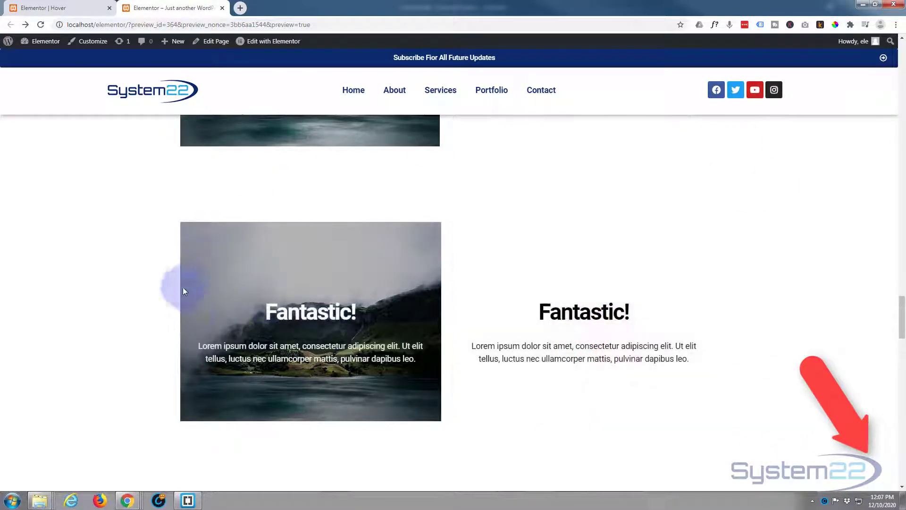
pyautogui.moveTo(68, 300)
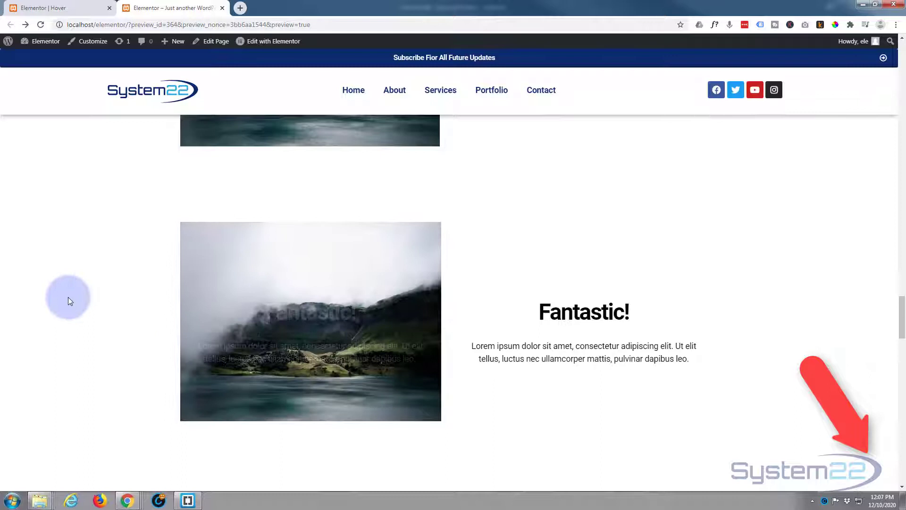
pyautogui.moveTo(231, 299)
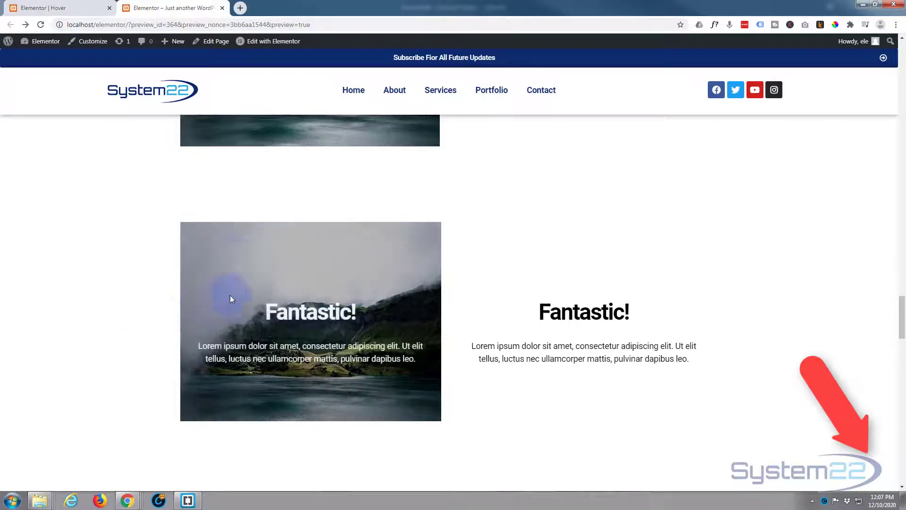
pyautogui.moveTo(108, 258)
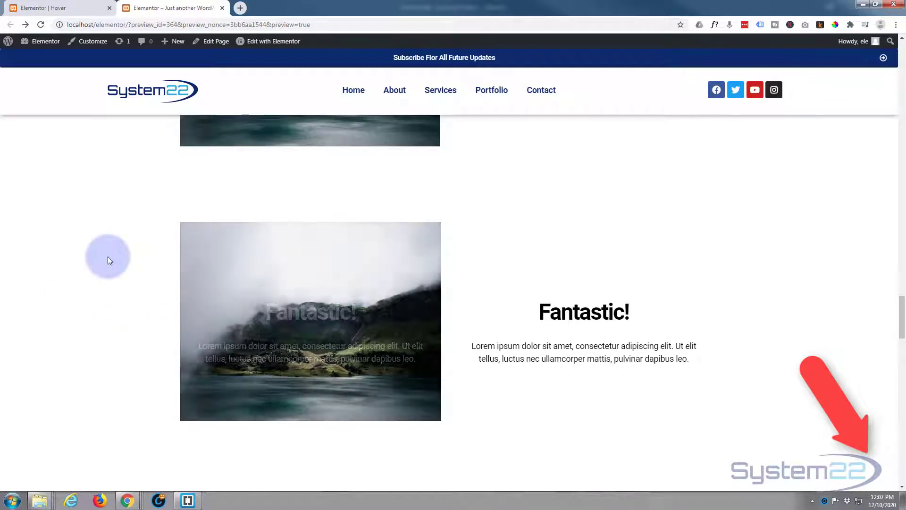
pyautogui.scroll(-3)
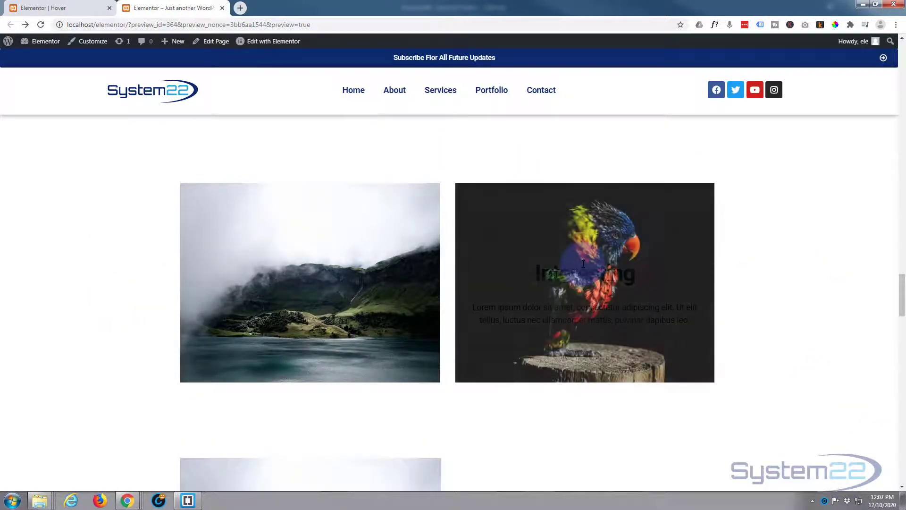
pyautogui.moveTo(514, 296)
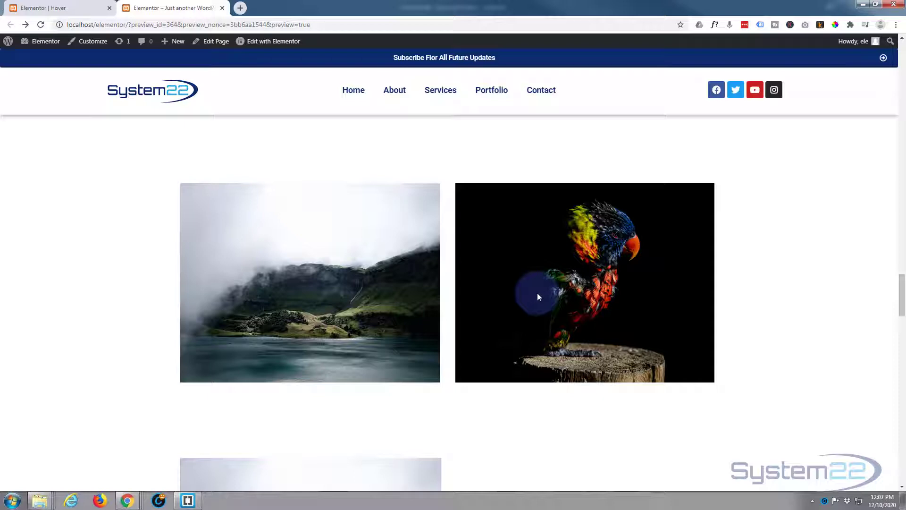
pyautogui.moveTo(798, 281)
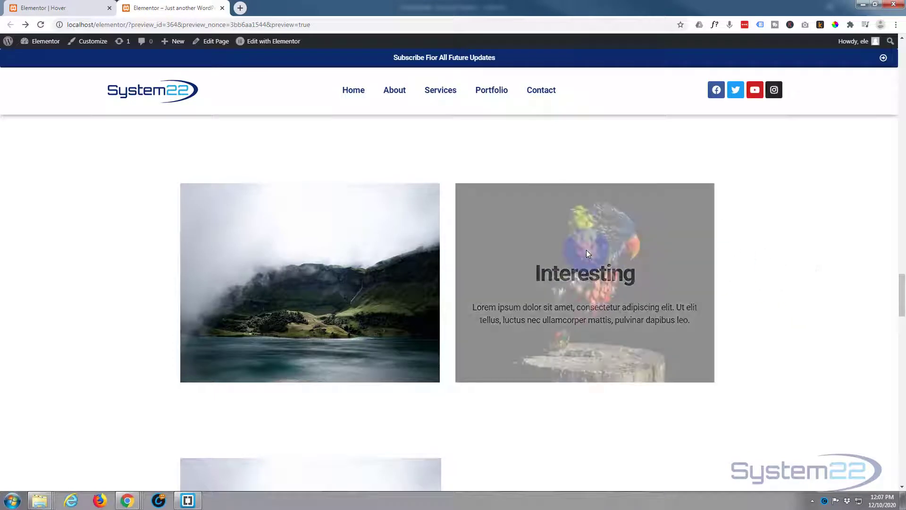
pyautogui.moveTo(649, 286)
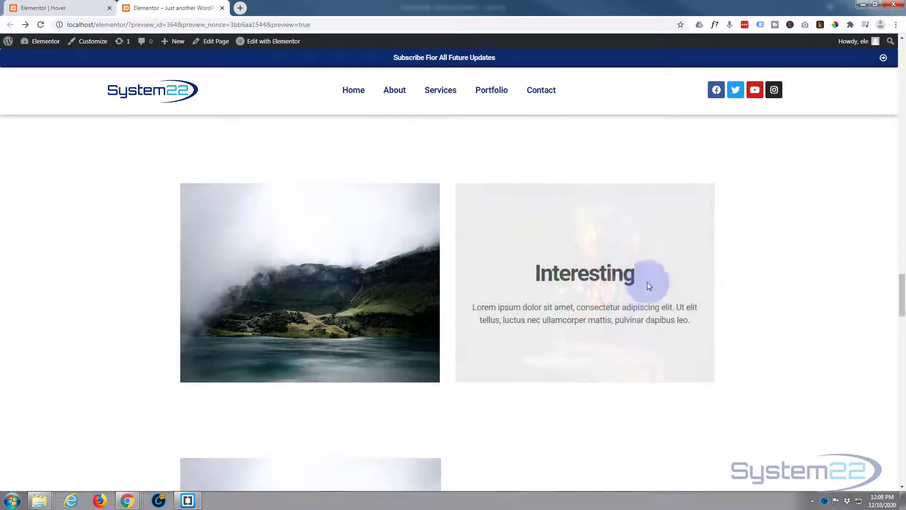
pyautogui.scroll(-3)
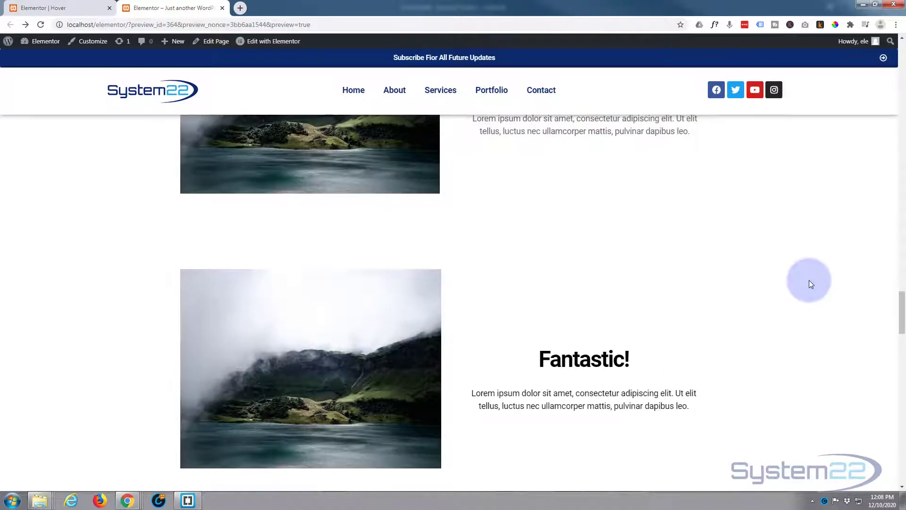
pyautogui.scroll(-3)
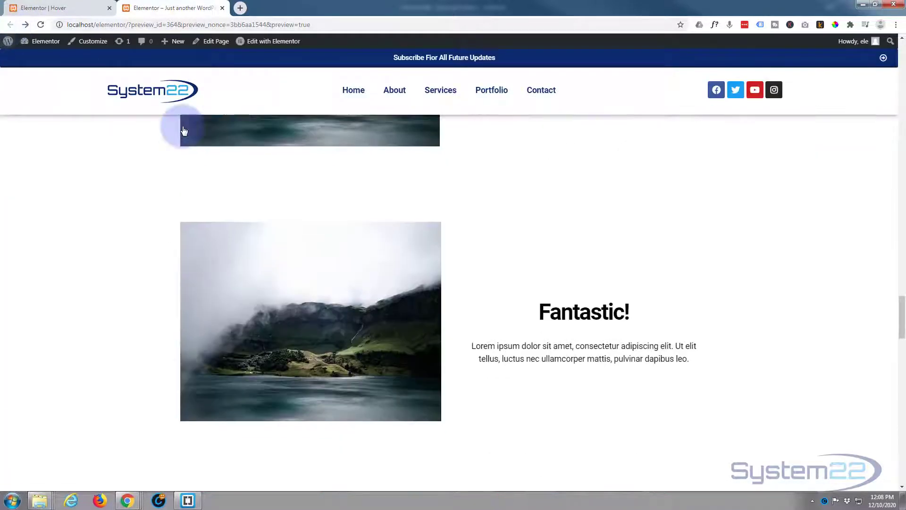
pyautogui.moveTo(779, 285)
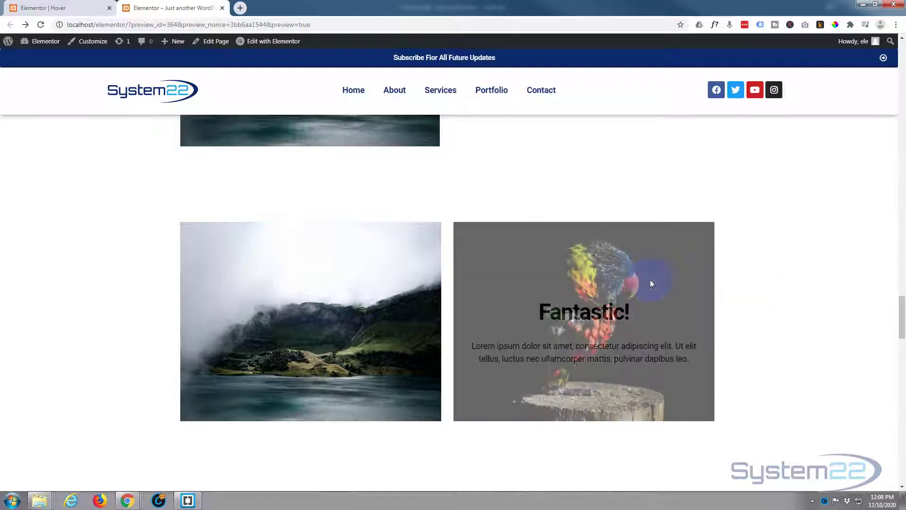
pyautogui.moveTo(604, 313)
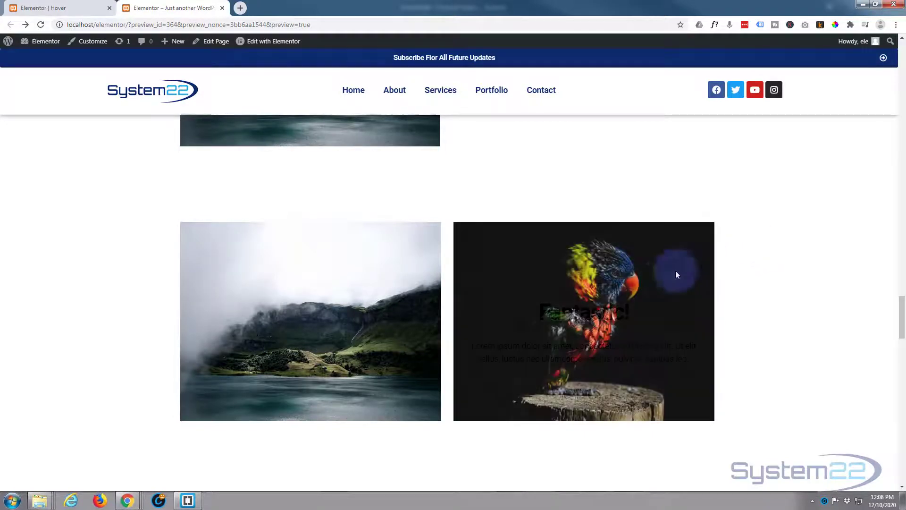
pyautogui.moveTo(592, 356)
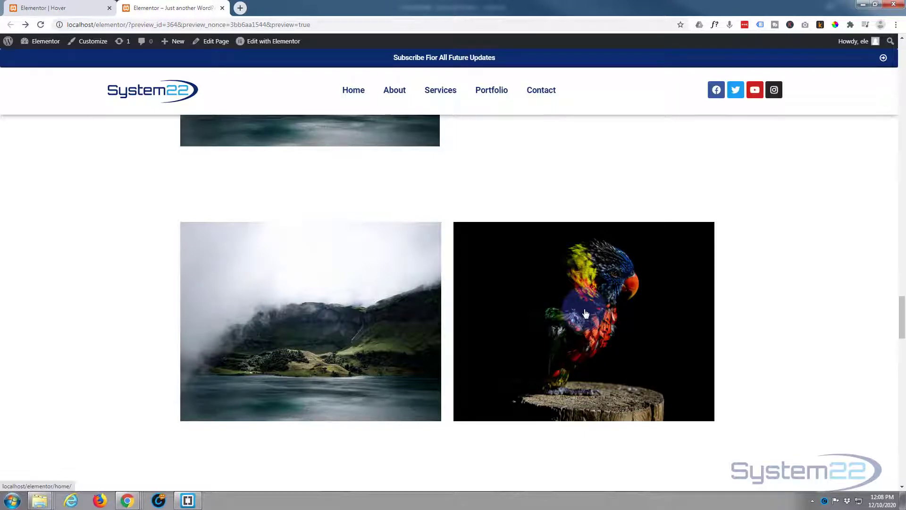
pyautogui.moveTo(815, 283)
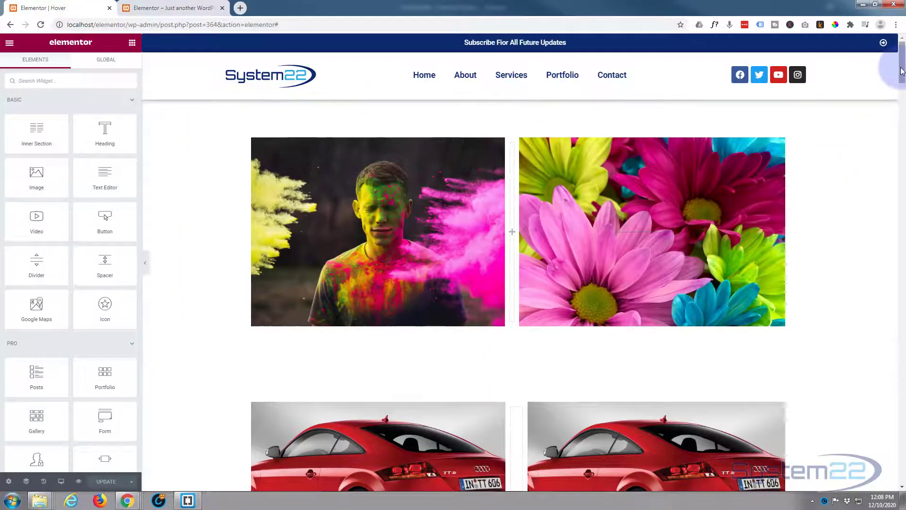
pyautogui.scroll(-3)
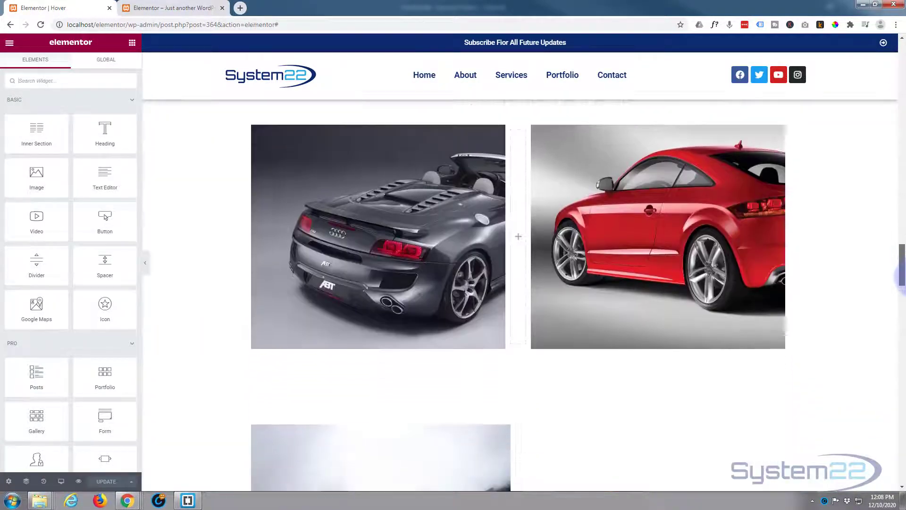
pyautogui.scroll(-3)
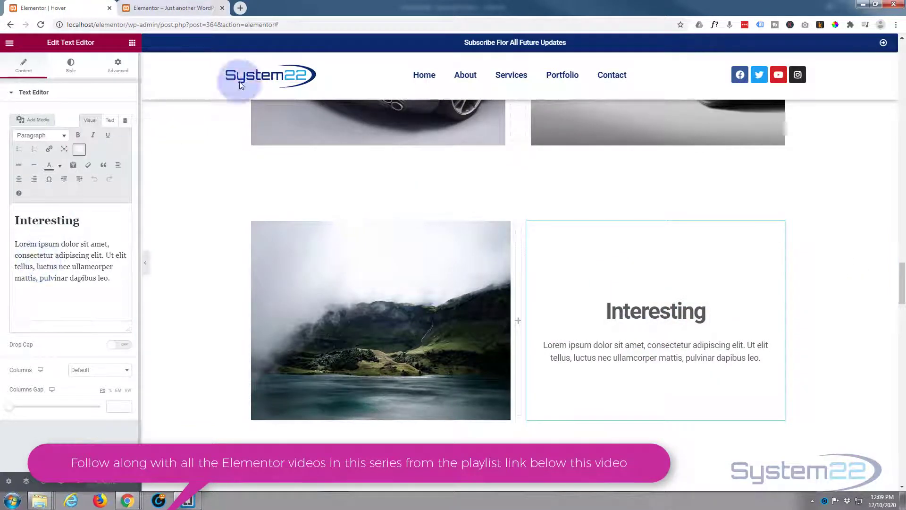
pyautogui.moveTo(424, 75)
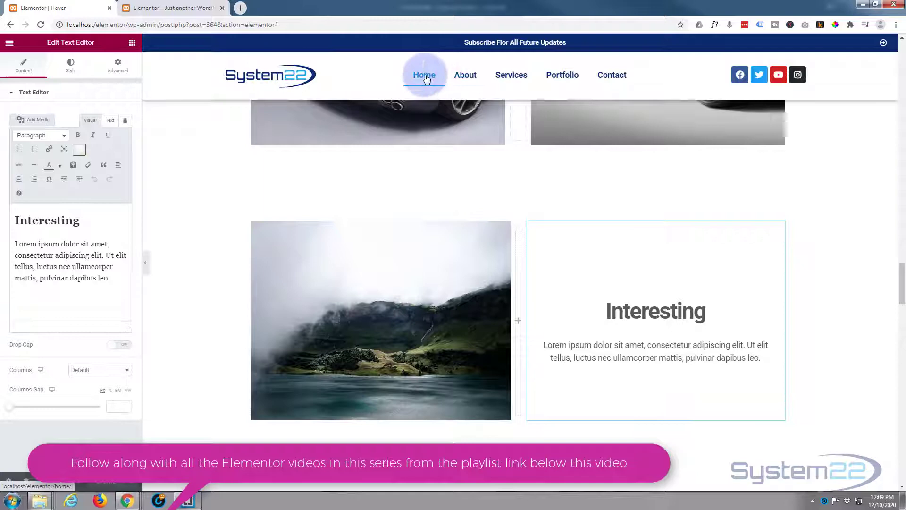
# Copy the Home menu link address and insert it as the link for the selected paragraph
pyautogui.rightClick(424, 74)
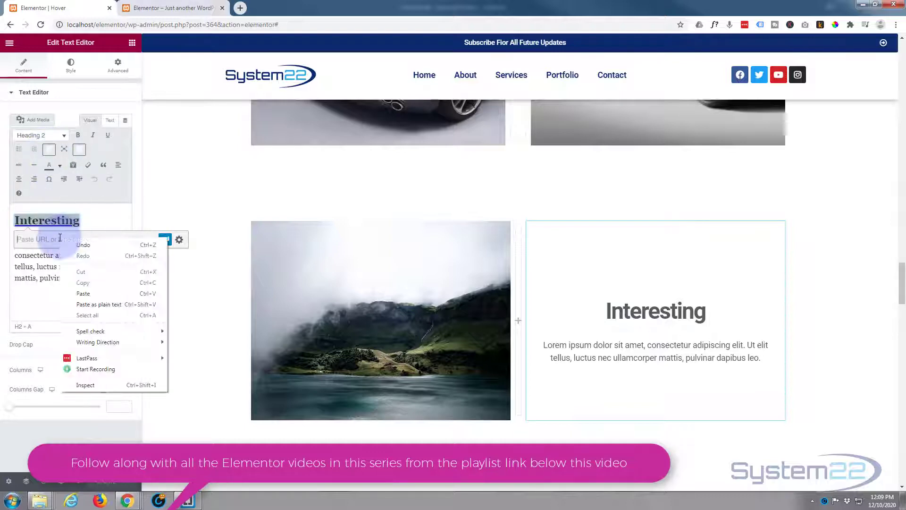
pyautogui.moveTo(83, 293)
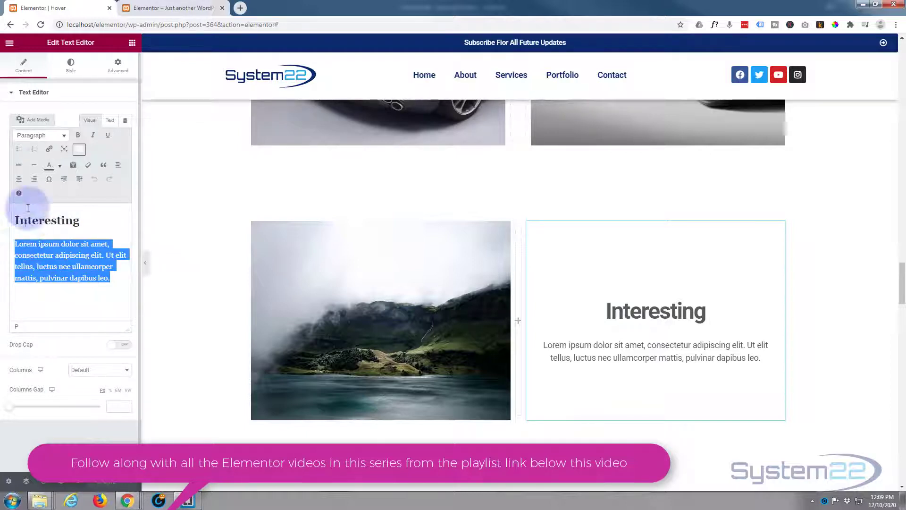
pyautogui.click(49, 149)
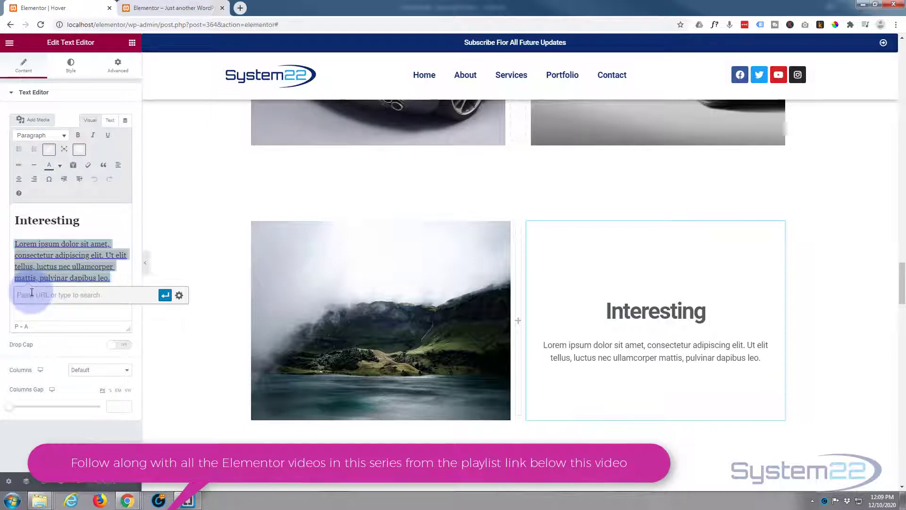
pyautogui.click(164, 294)
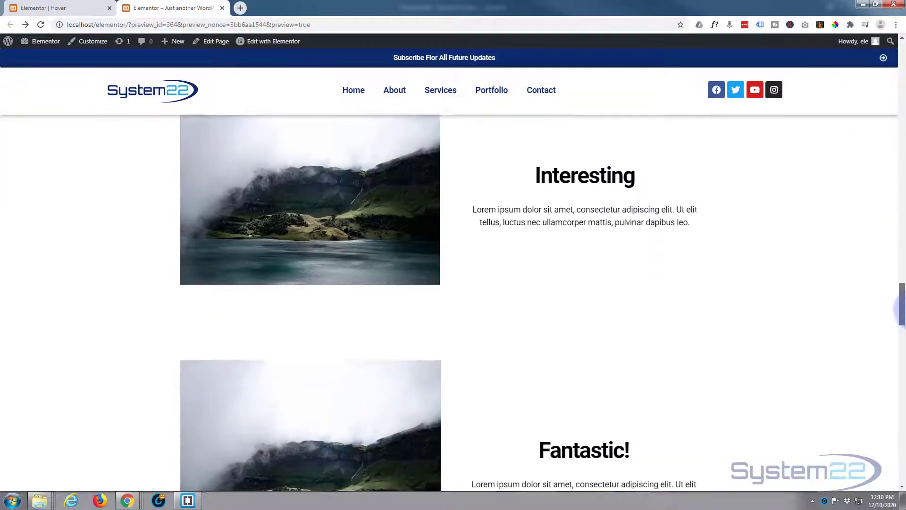
# Scroll down the live preview to the parrot column beside the misty landscape
pyautogui.scroll(-3)
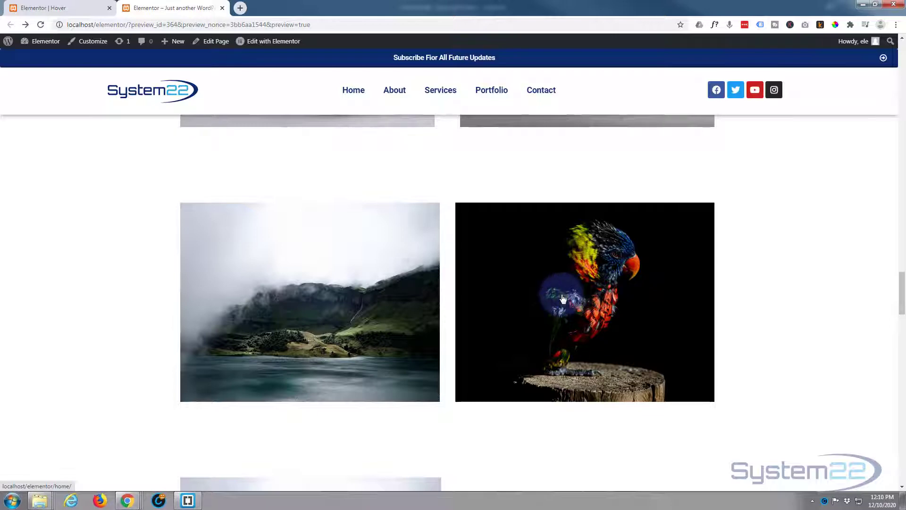
pyautogui.moveTo(579, 299)
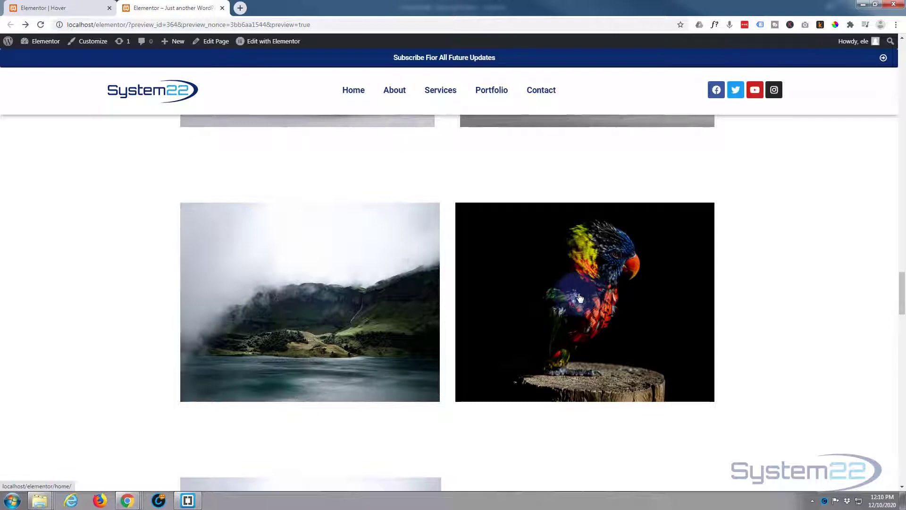
pyautogui.moveTo(575, 348)
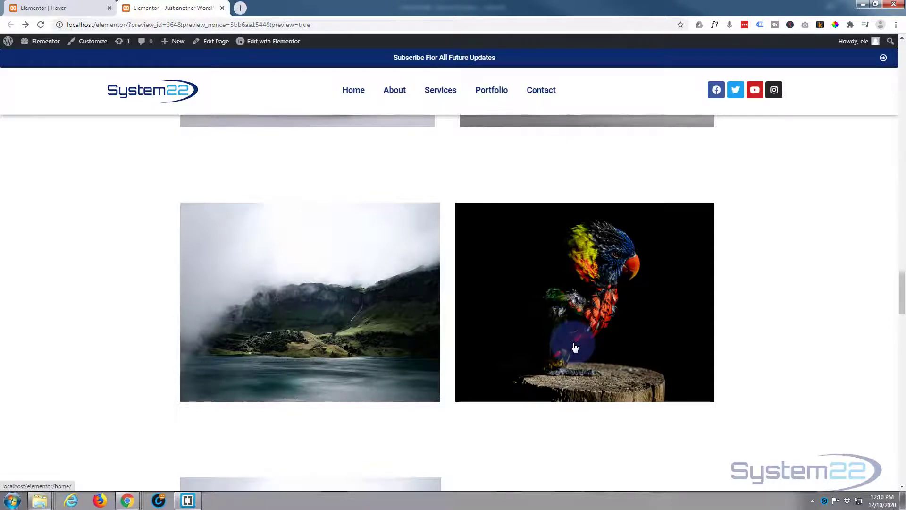
pyautogui.moveTo(595, 328)
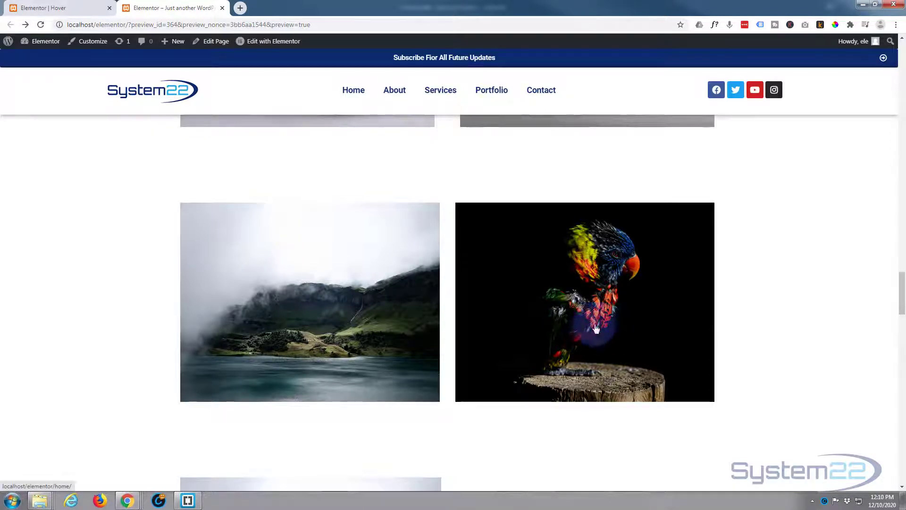